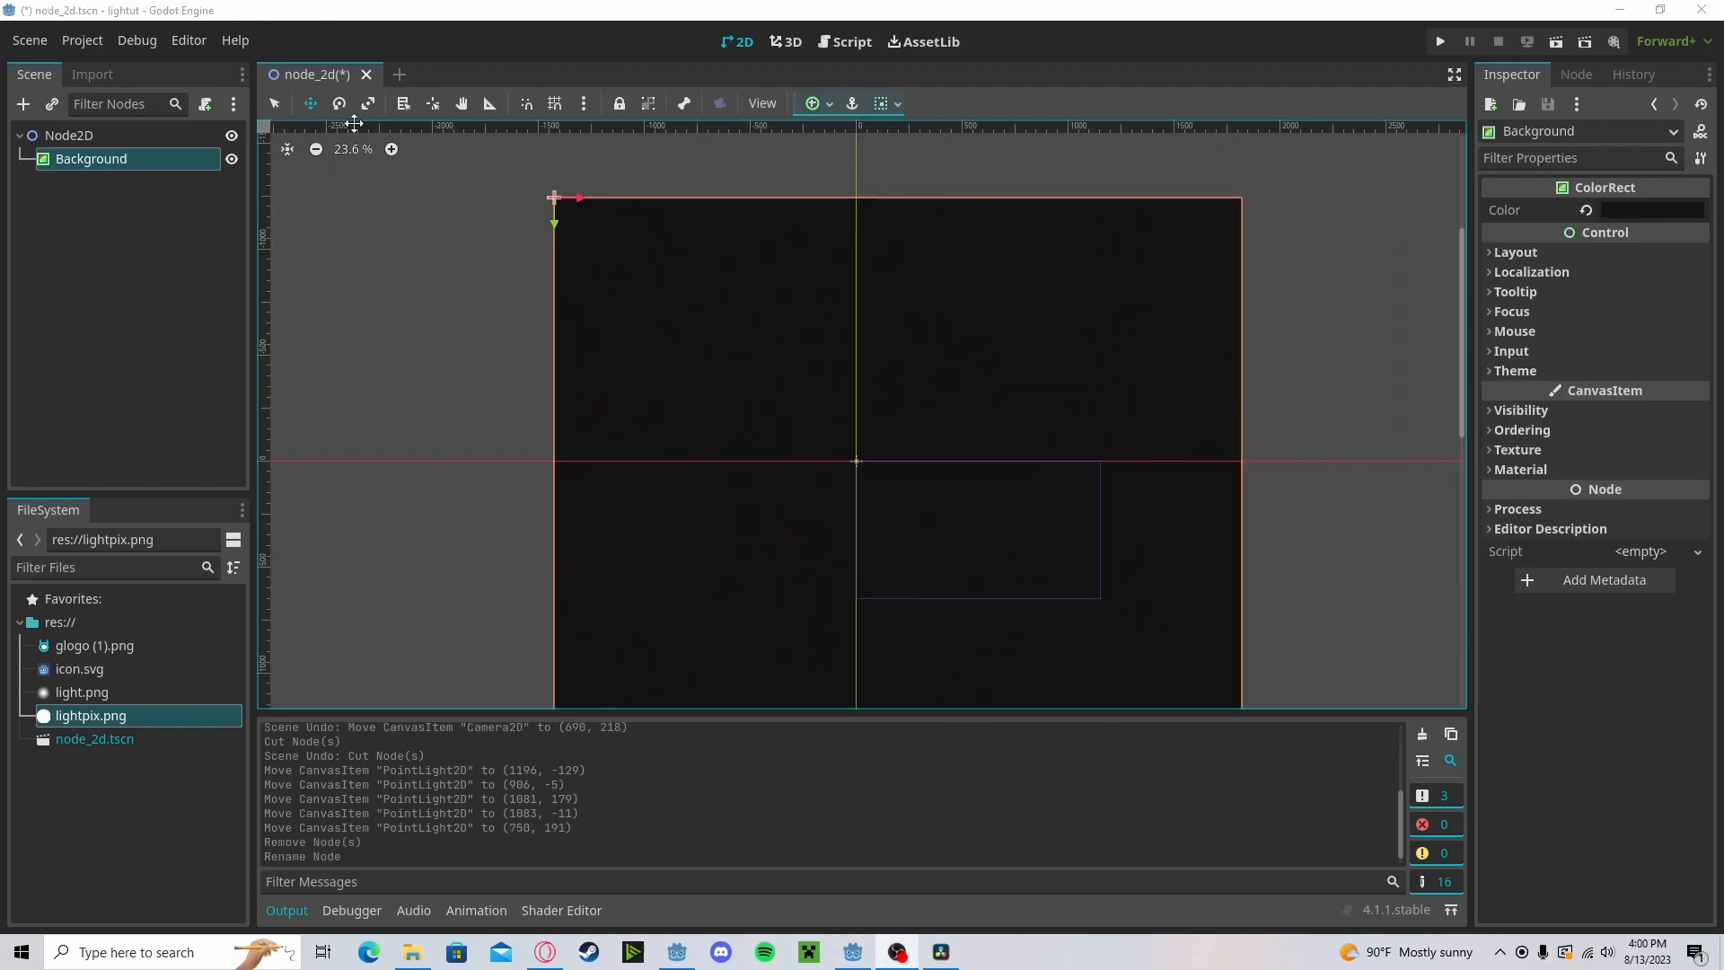
mouse_move(580, 266)
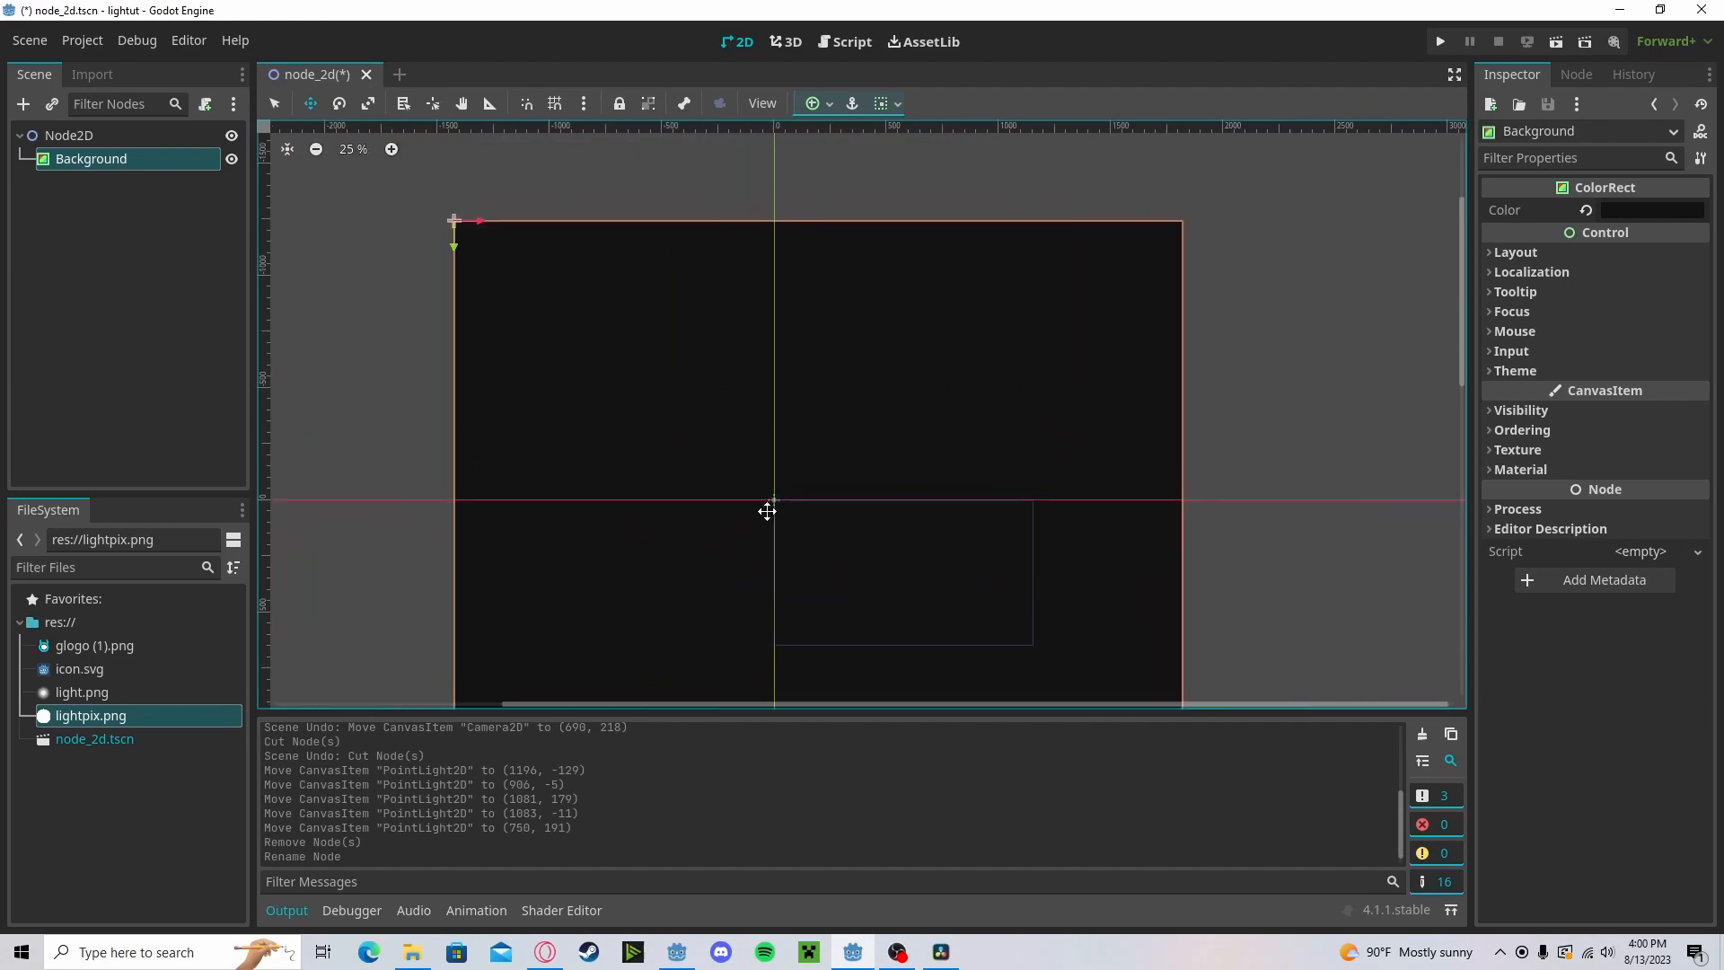
Step: Bring up the Create New Node dialog to search for PointLight2D
click(23, 104)
text(poi)
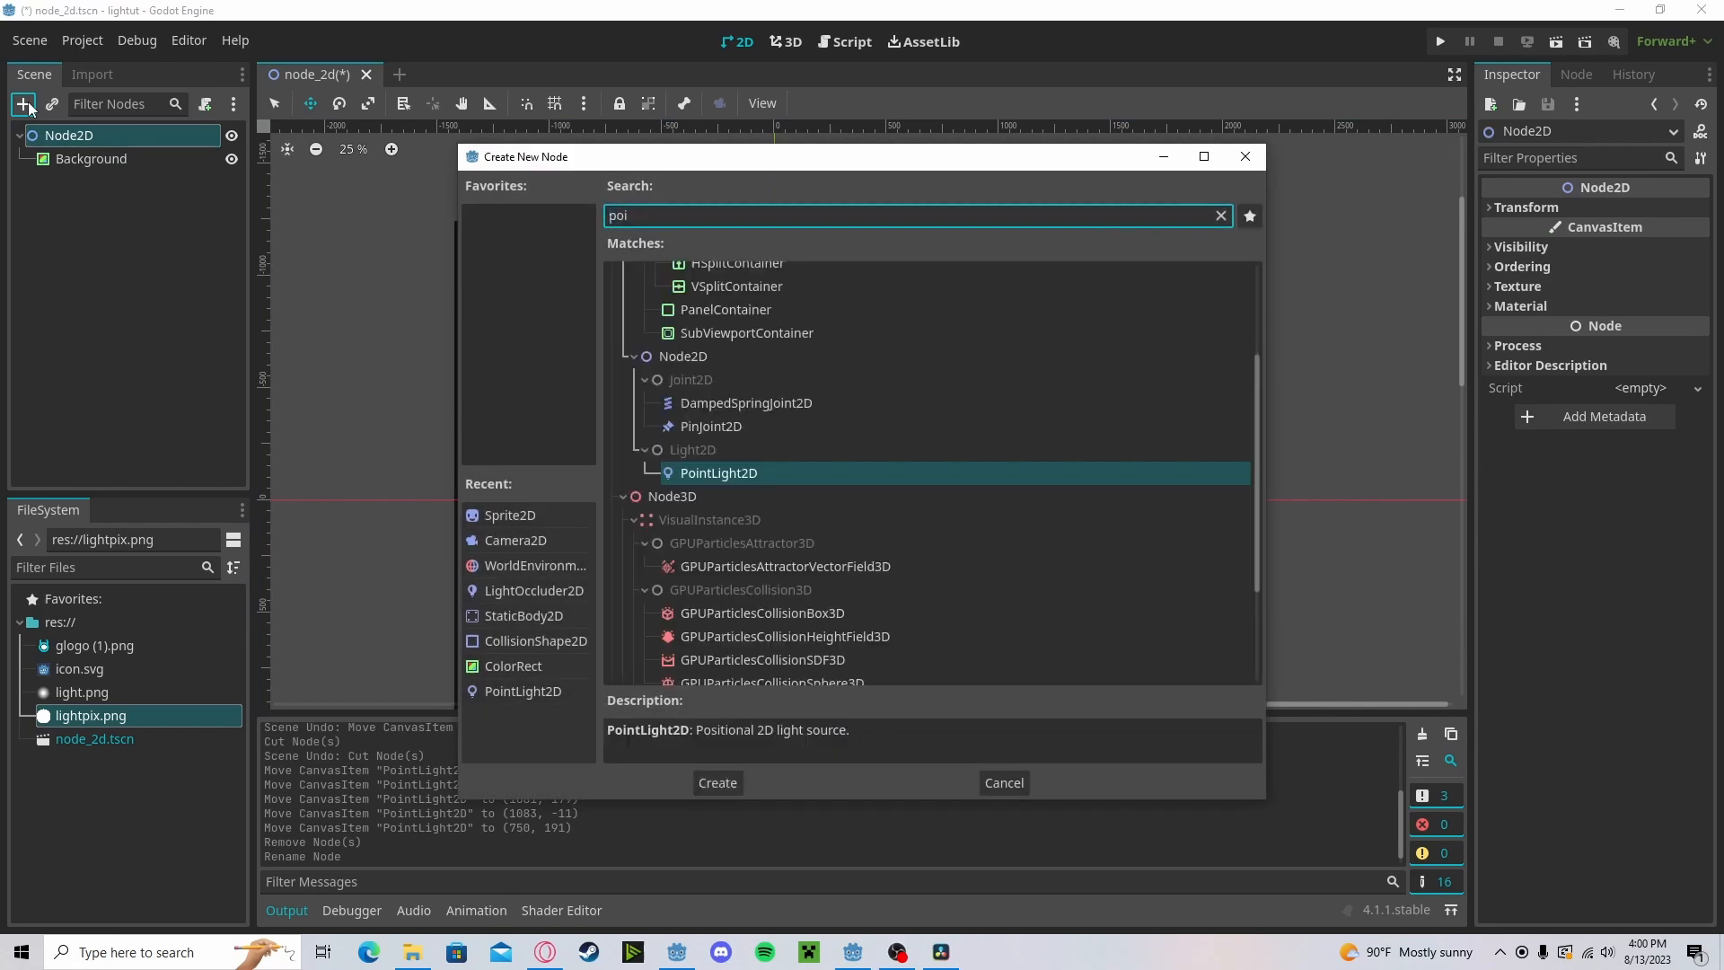
Step: Create the PointLight2D with lightpix.png texture, Energy 16 and Shadow enabled, Range expanded
click(717, 781)
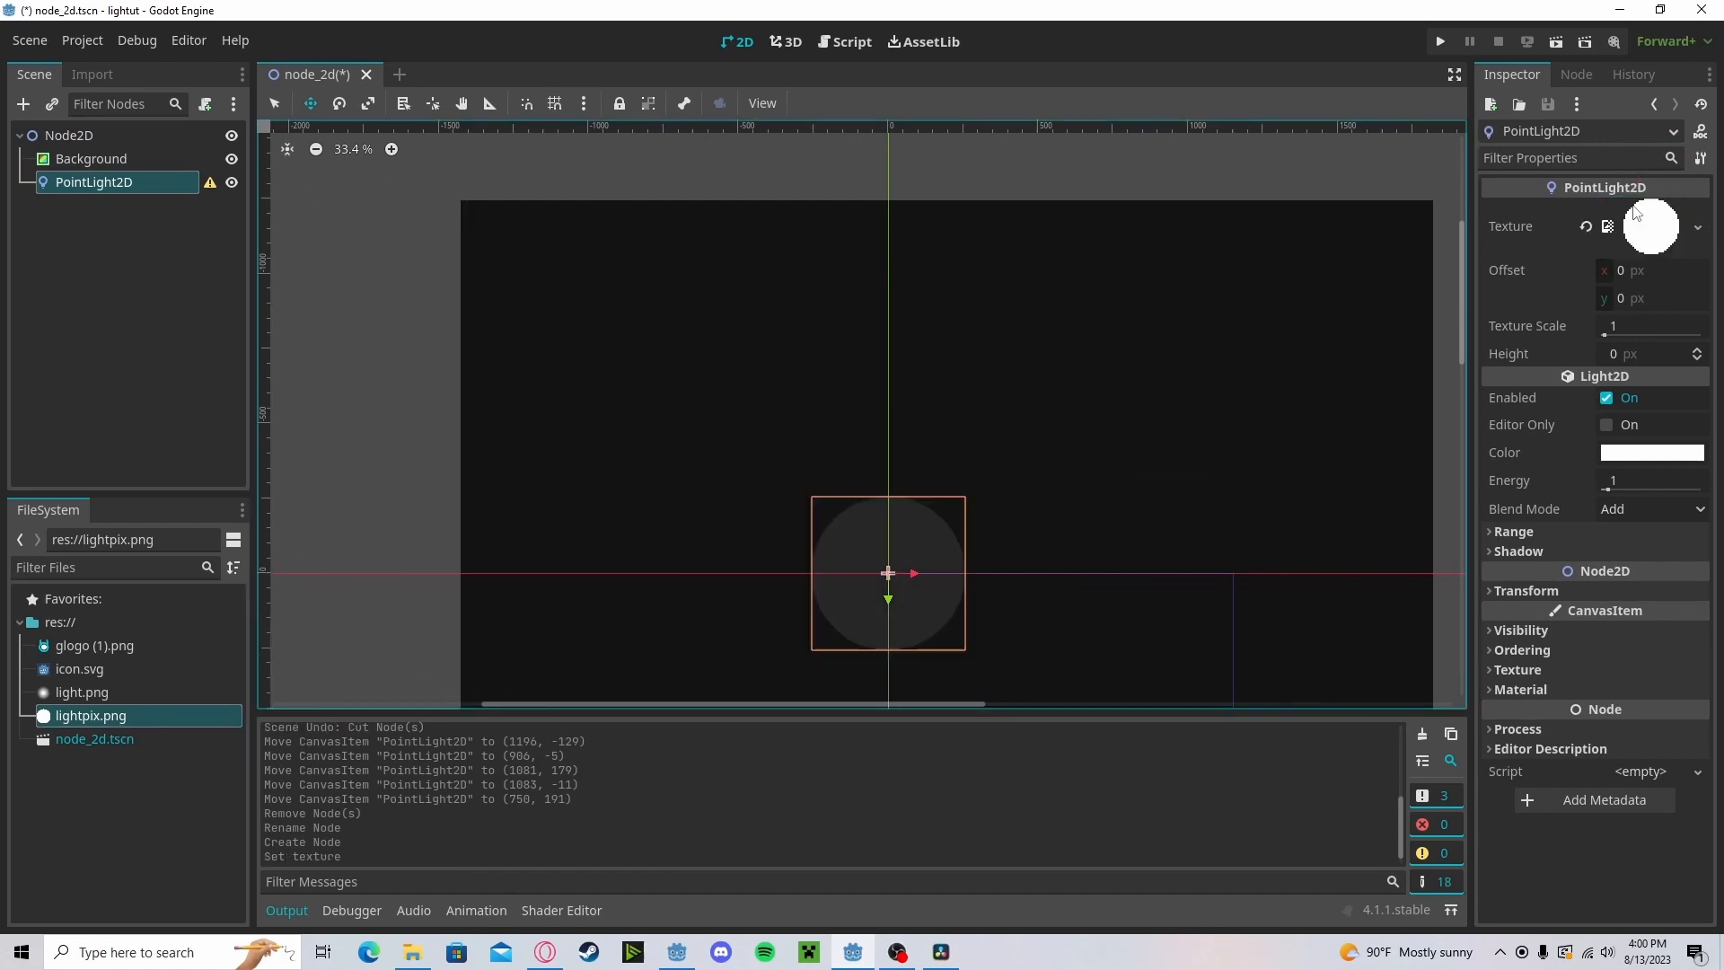
scroll(up, 3)
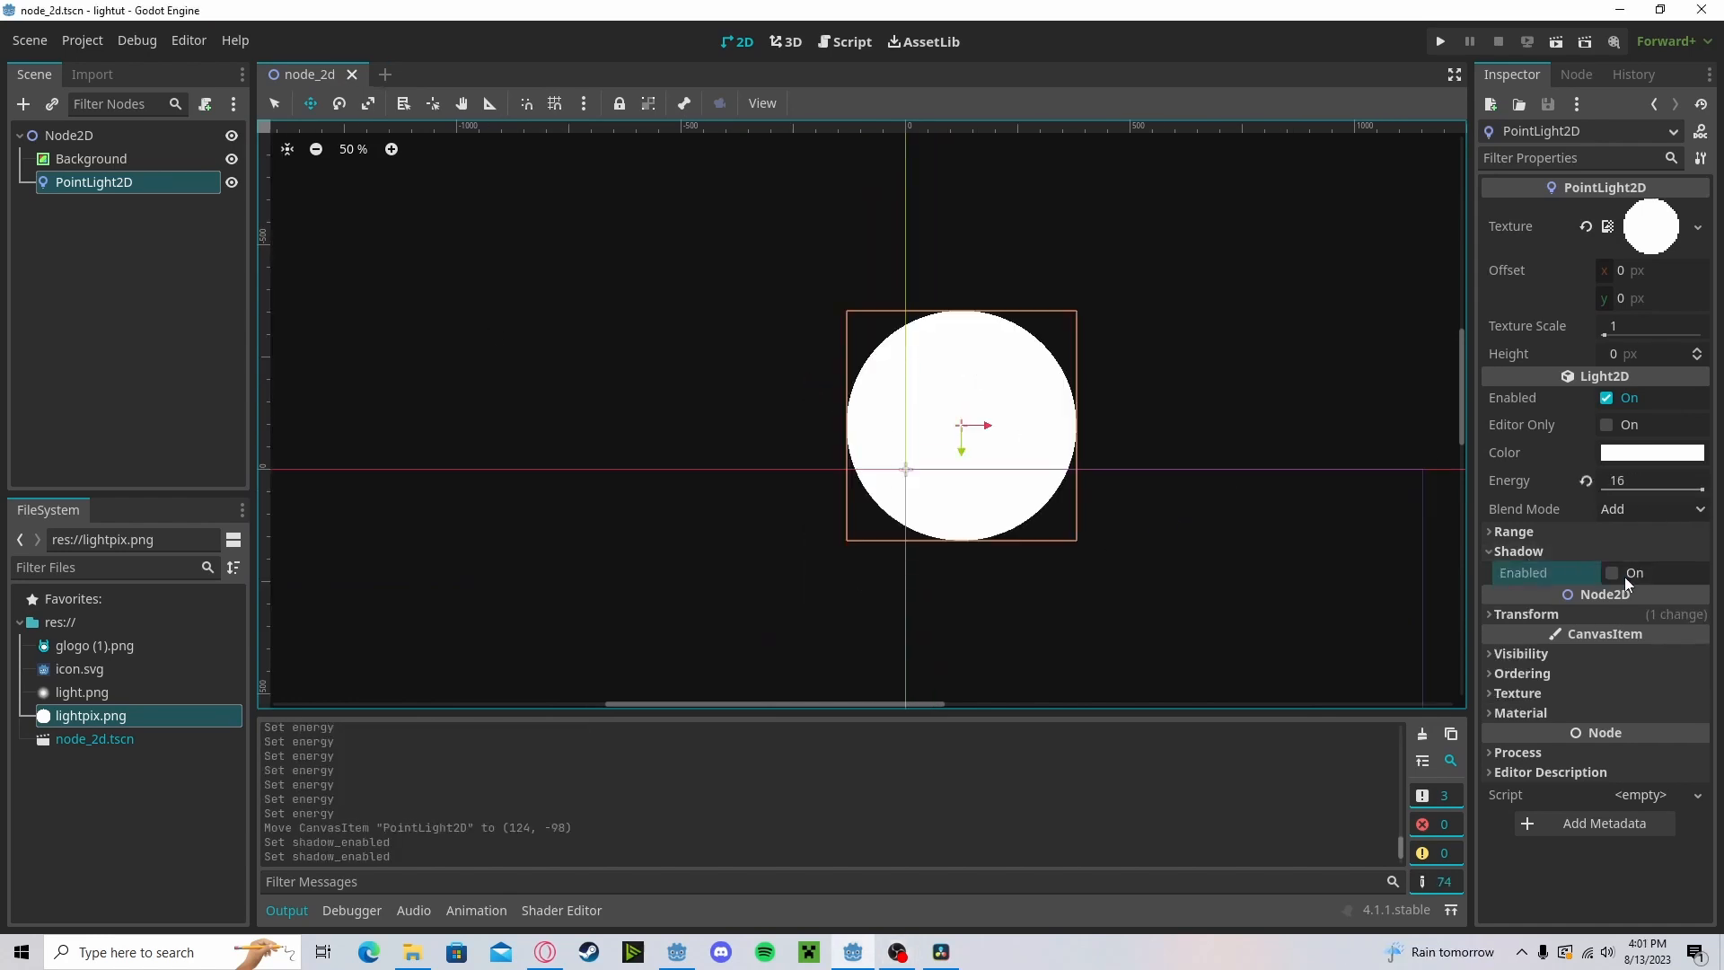
click(1609, 573)
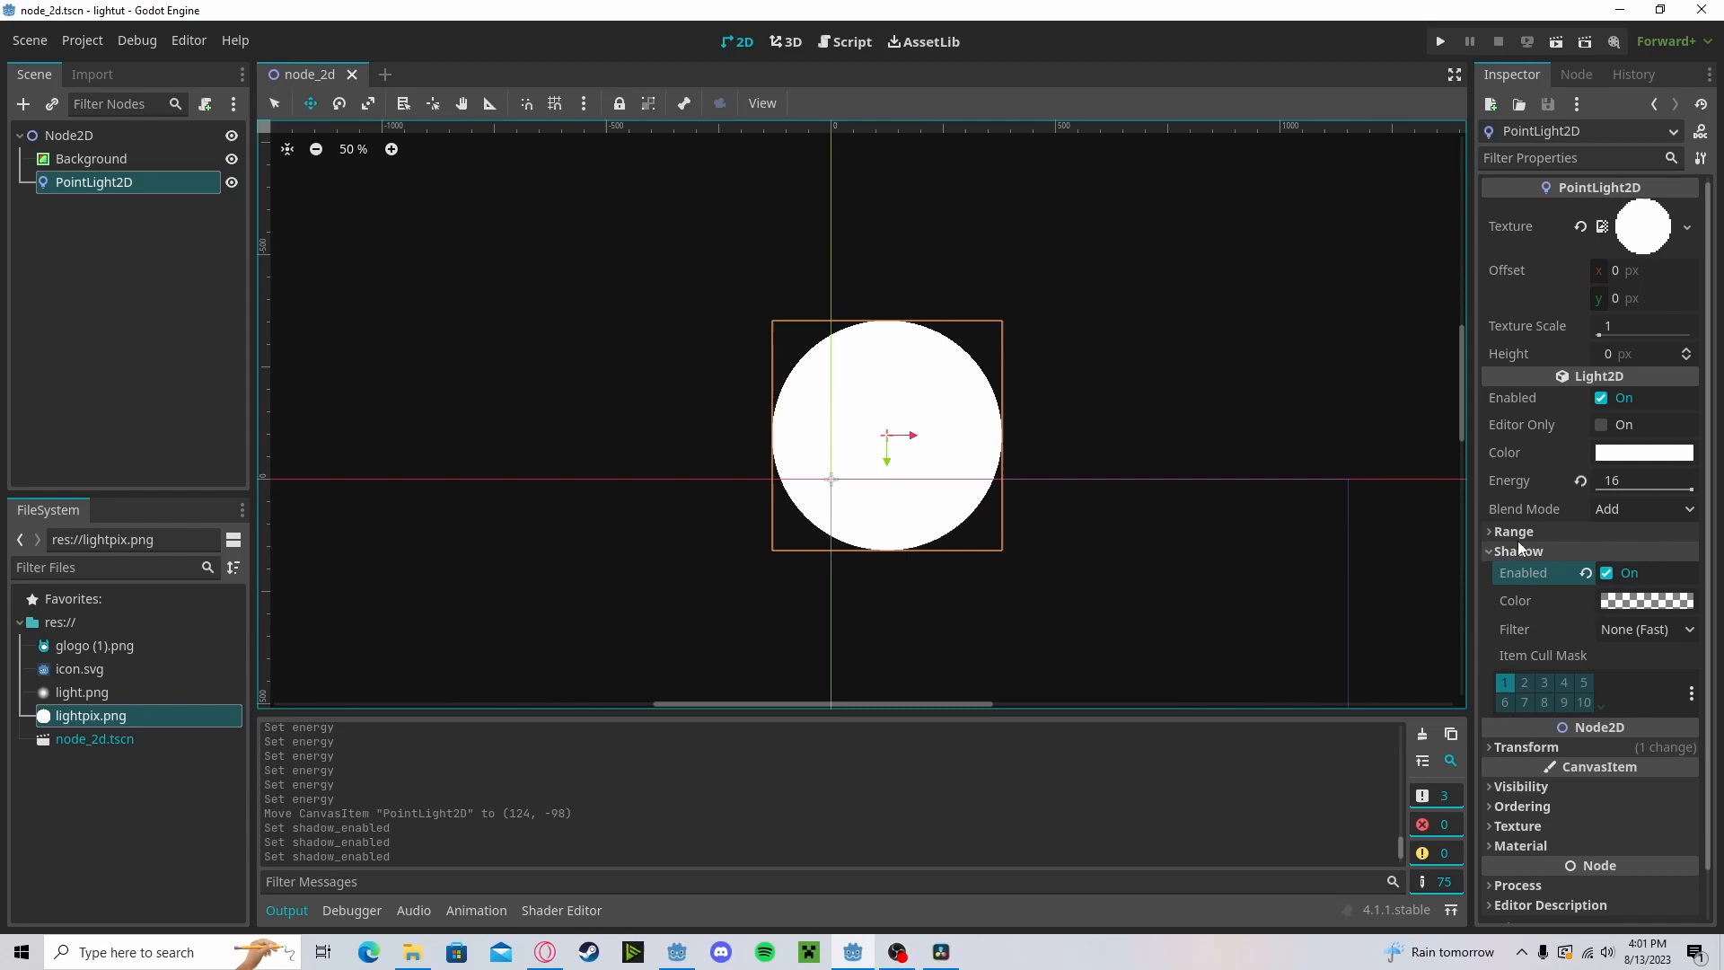
click(1512, 532)
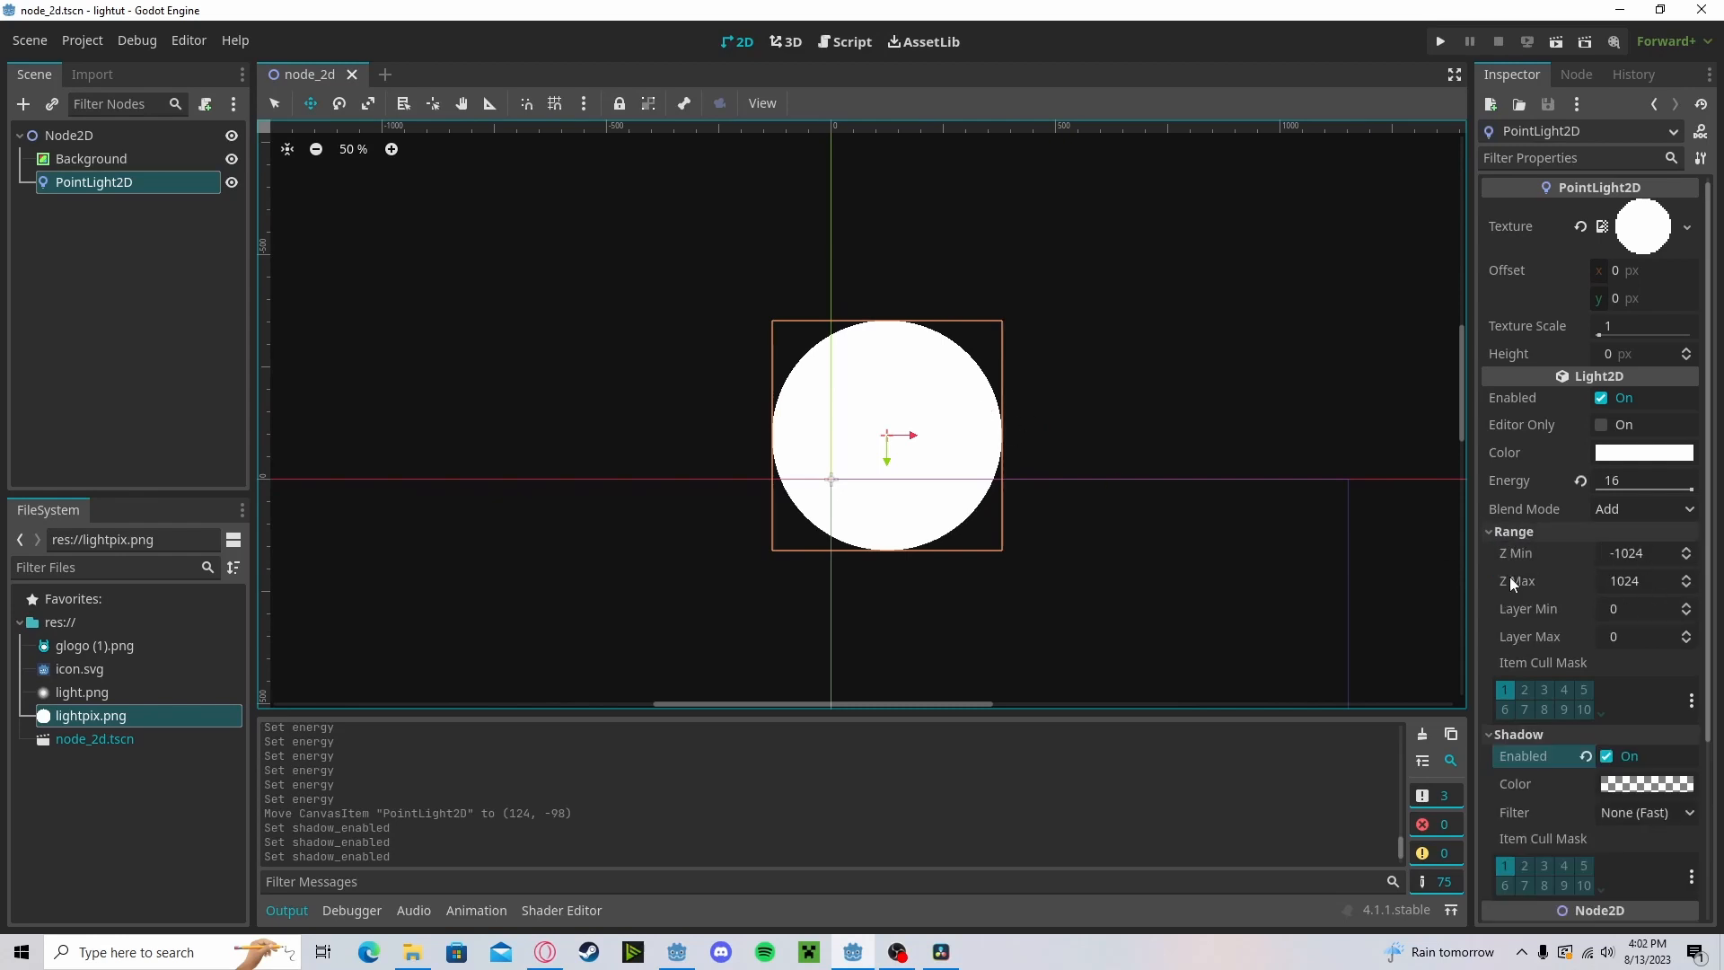
click(24, 104)
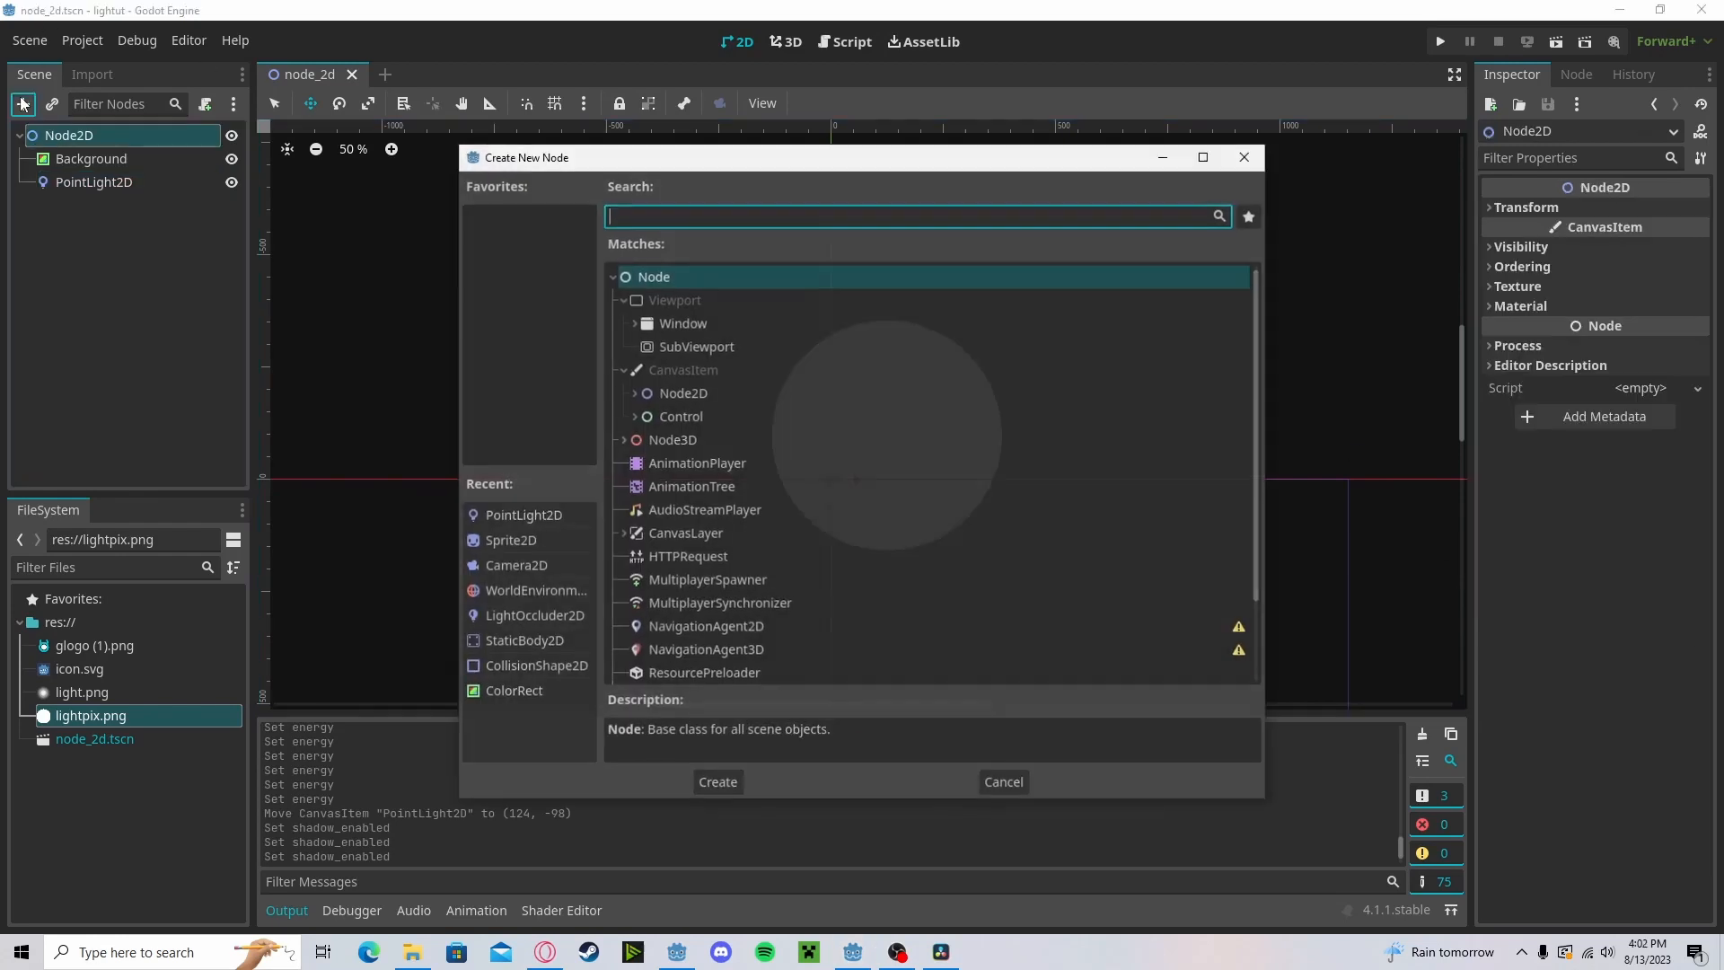
Step: Search 'light' and create a LightOccluder2D node under Node2D
text(light)
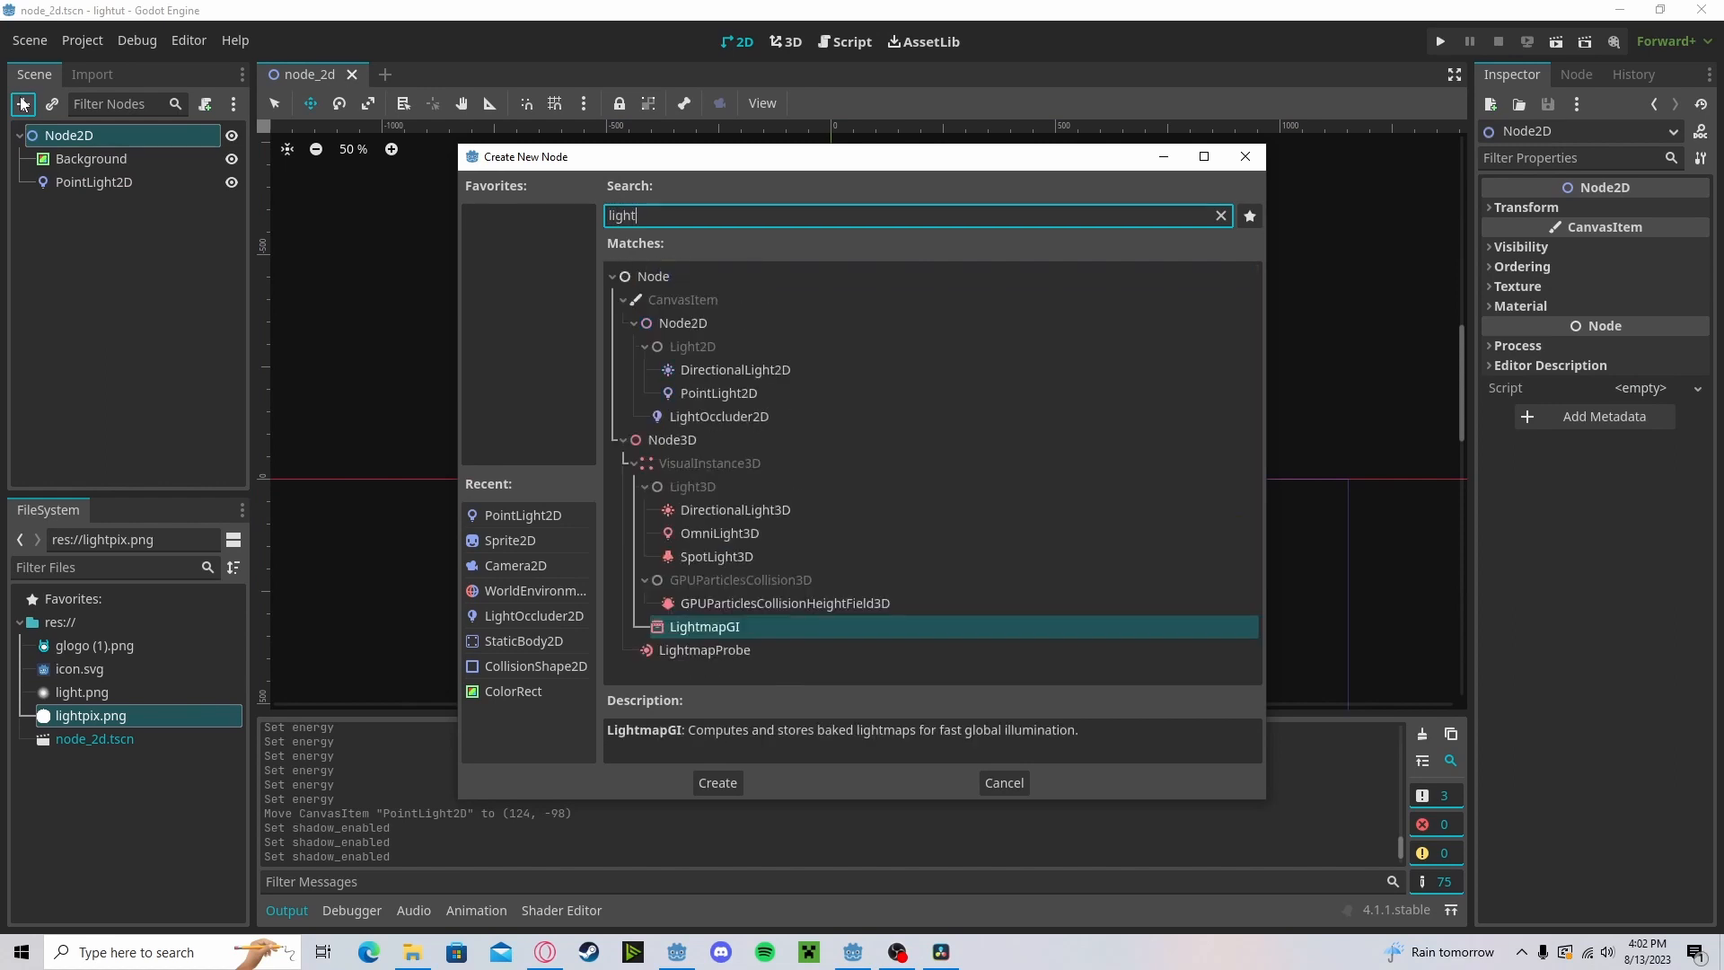
click(719, 415)
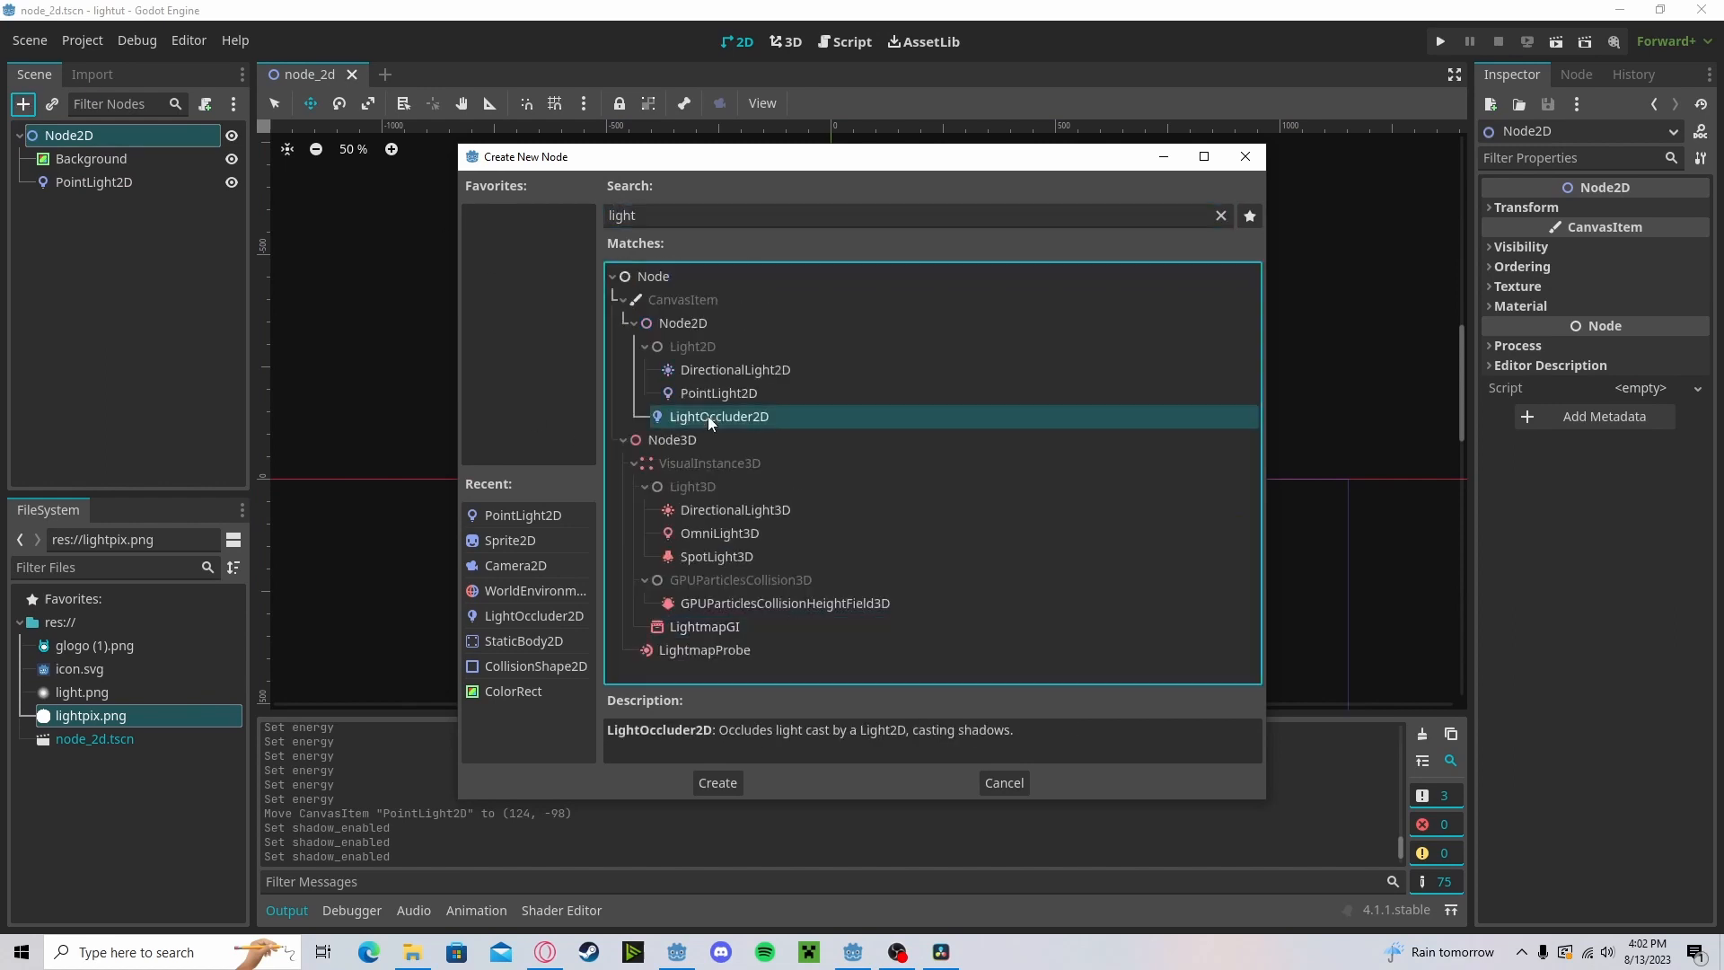
click(717, 782)
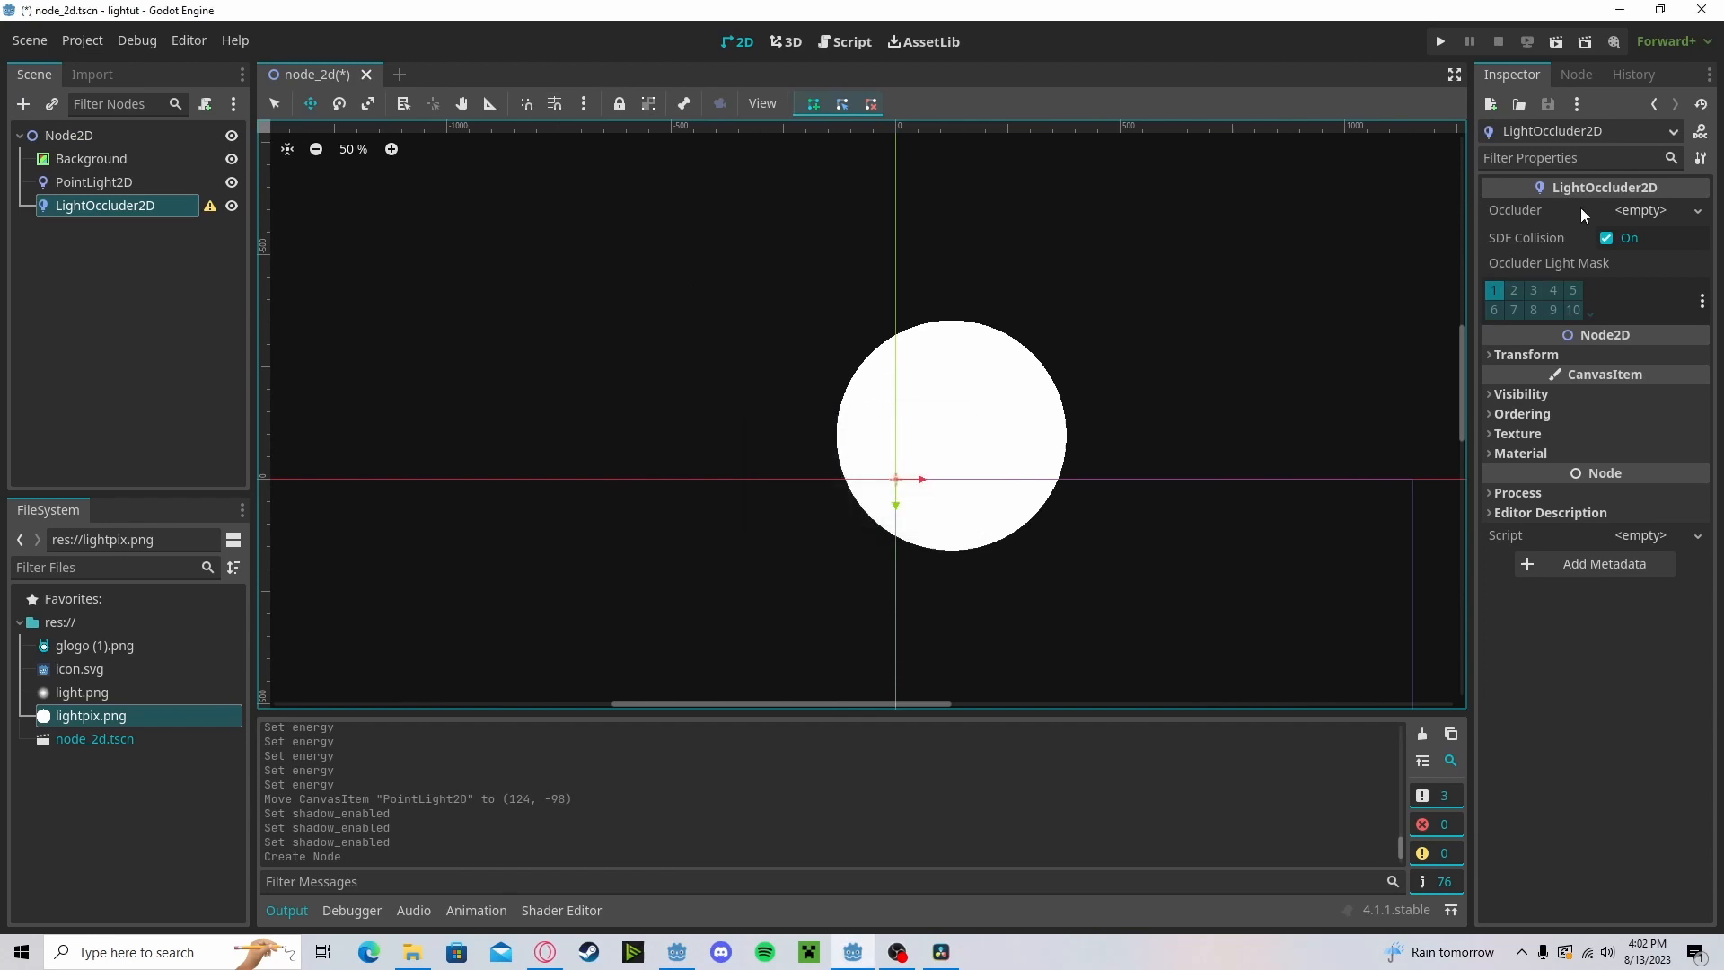
Step: Assign a new OccluderPolygon2D and draw a triangular occluder that shadows the light
click(1654, 210)
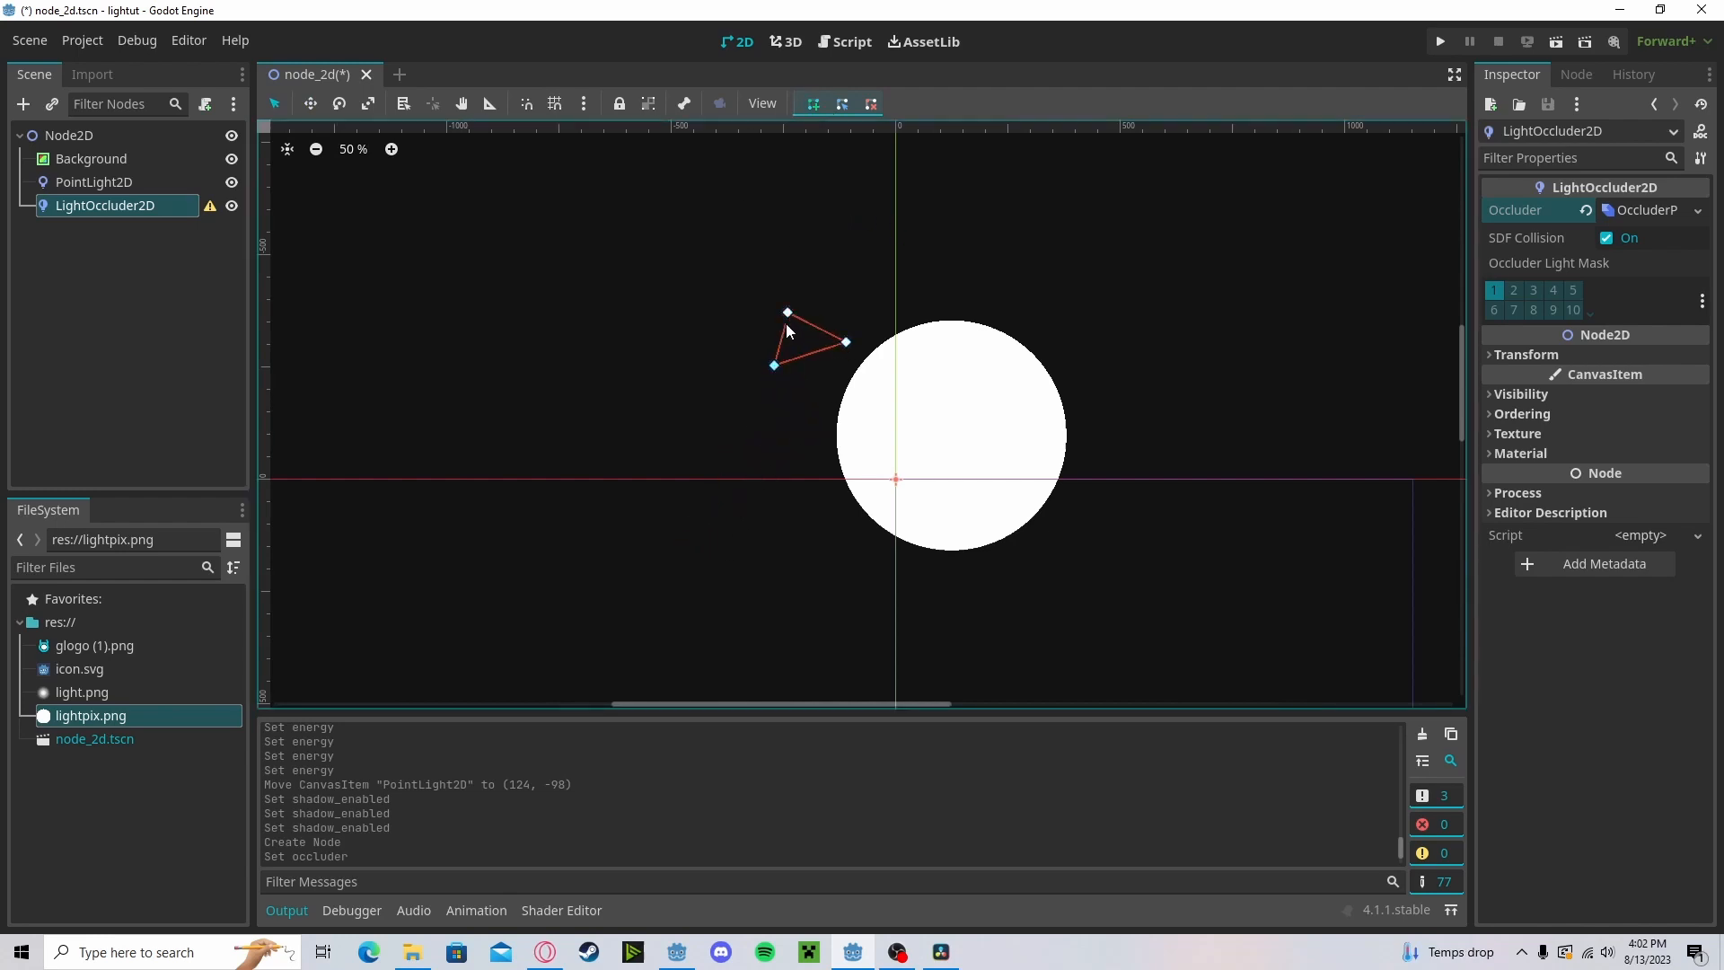
click(93, 181)
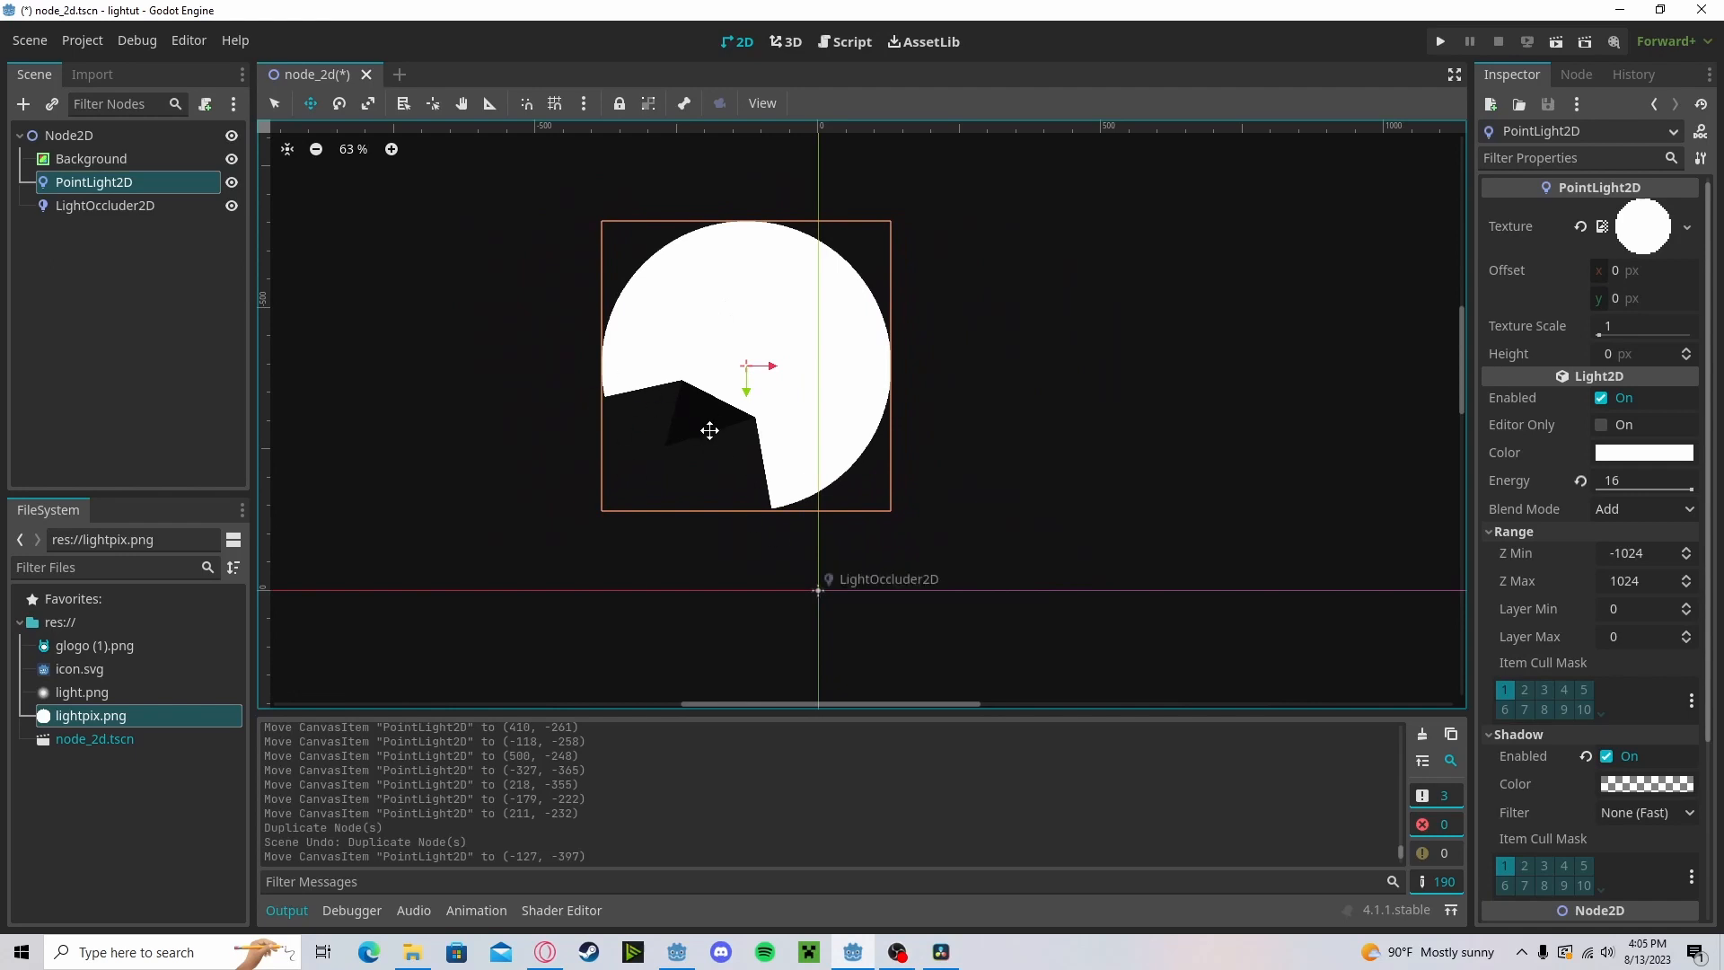
Step: Duplicate the occluders and move the PointLight2D among them
click(104, 205)
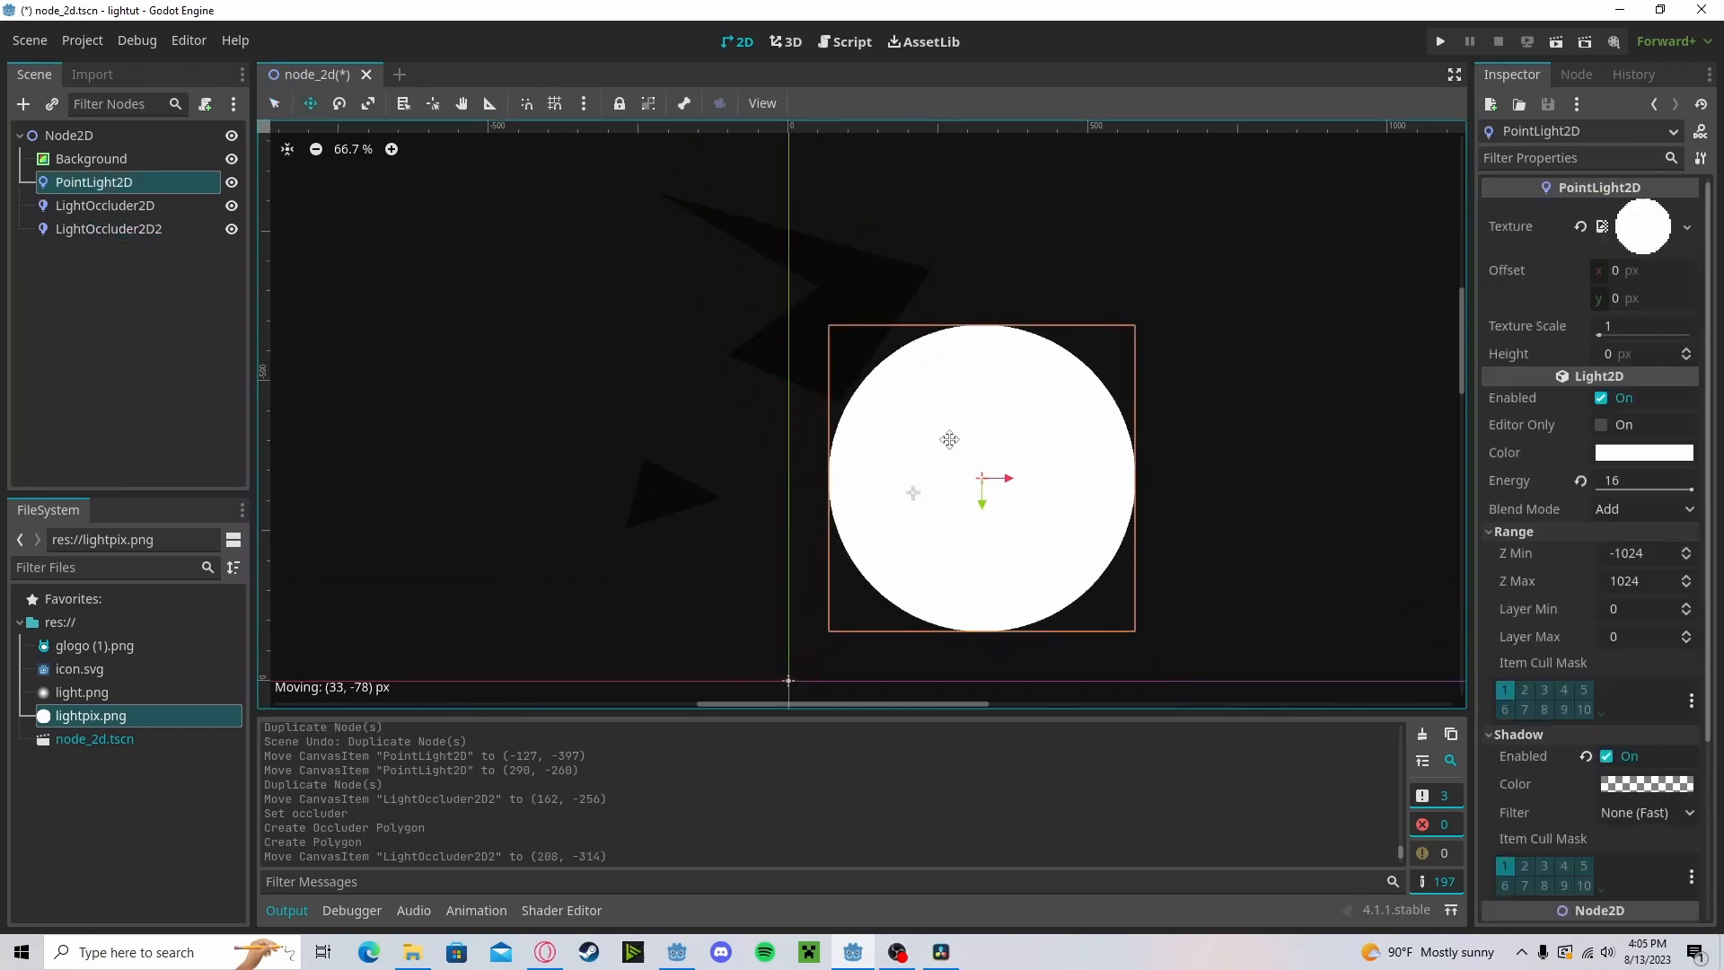
drag(948, 438, 693, 285)
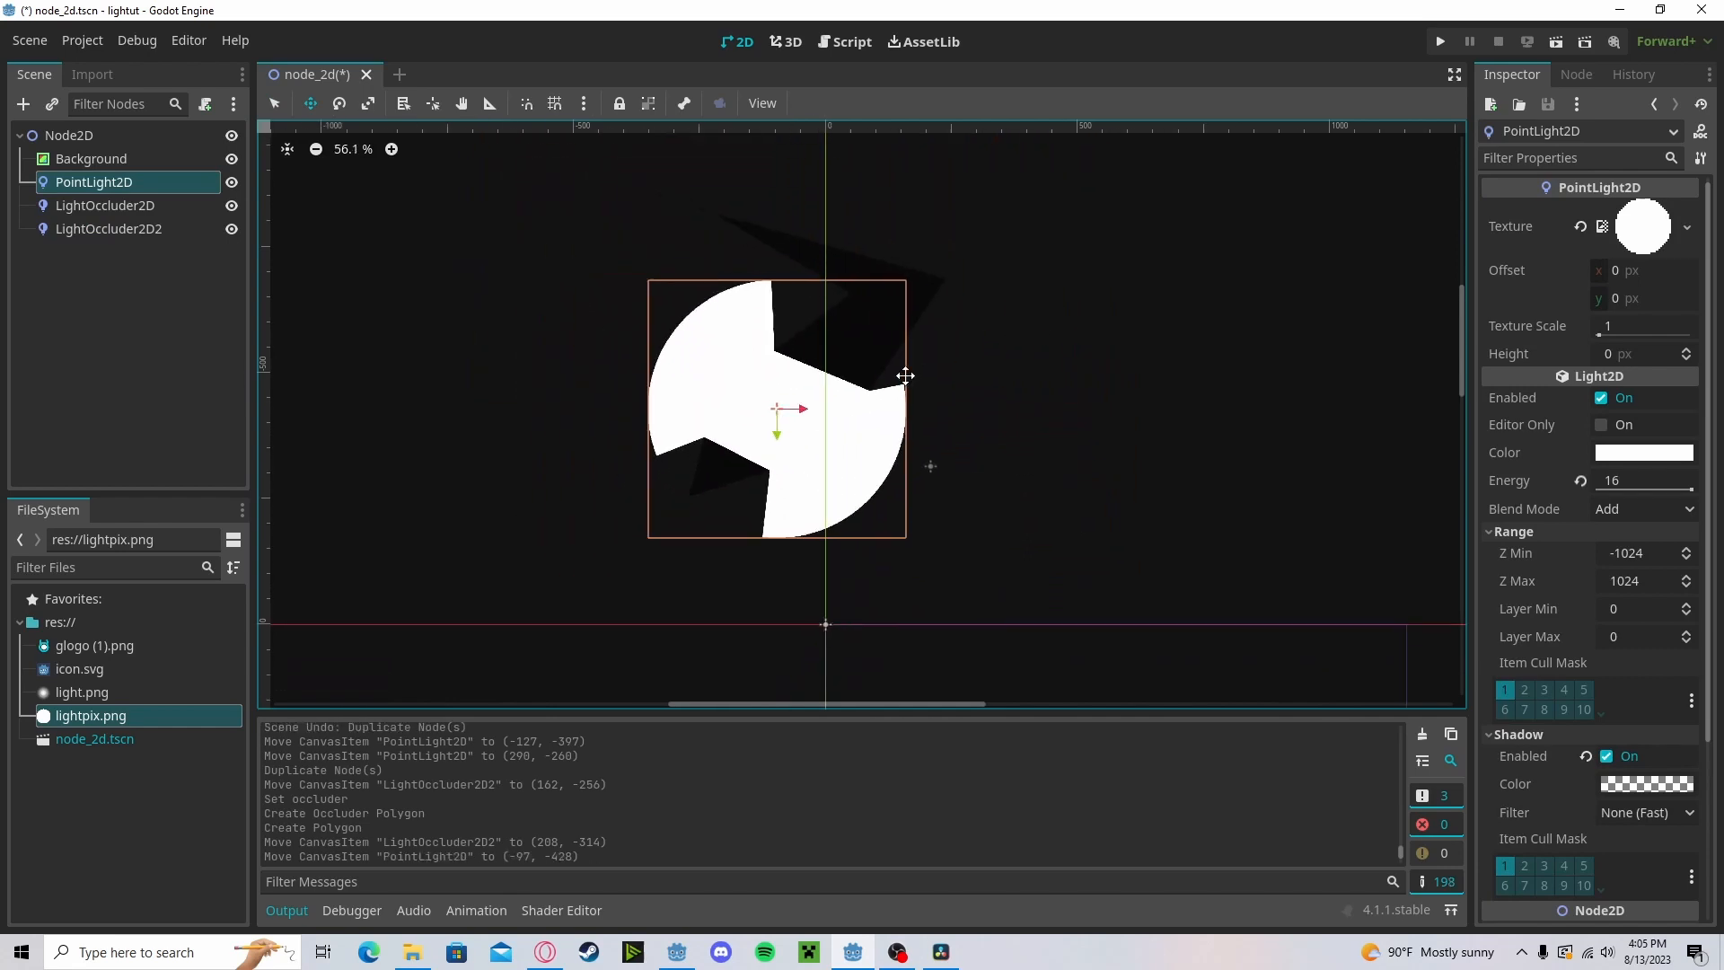
scroll(up, 3)
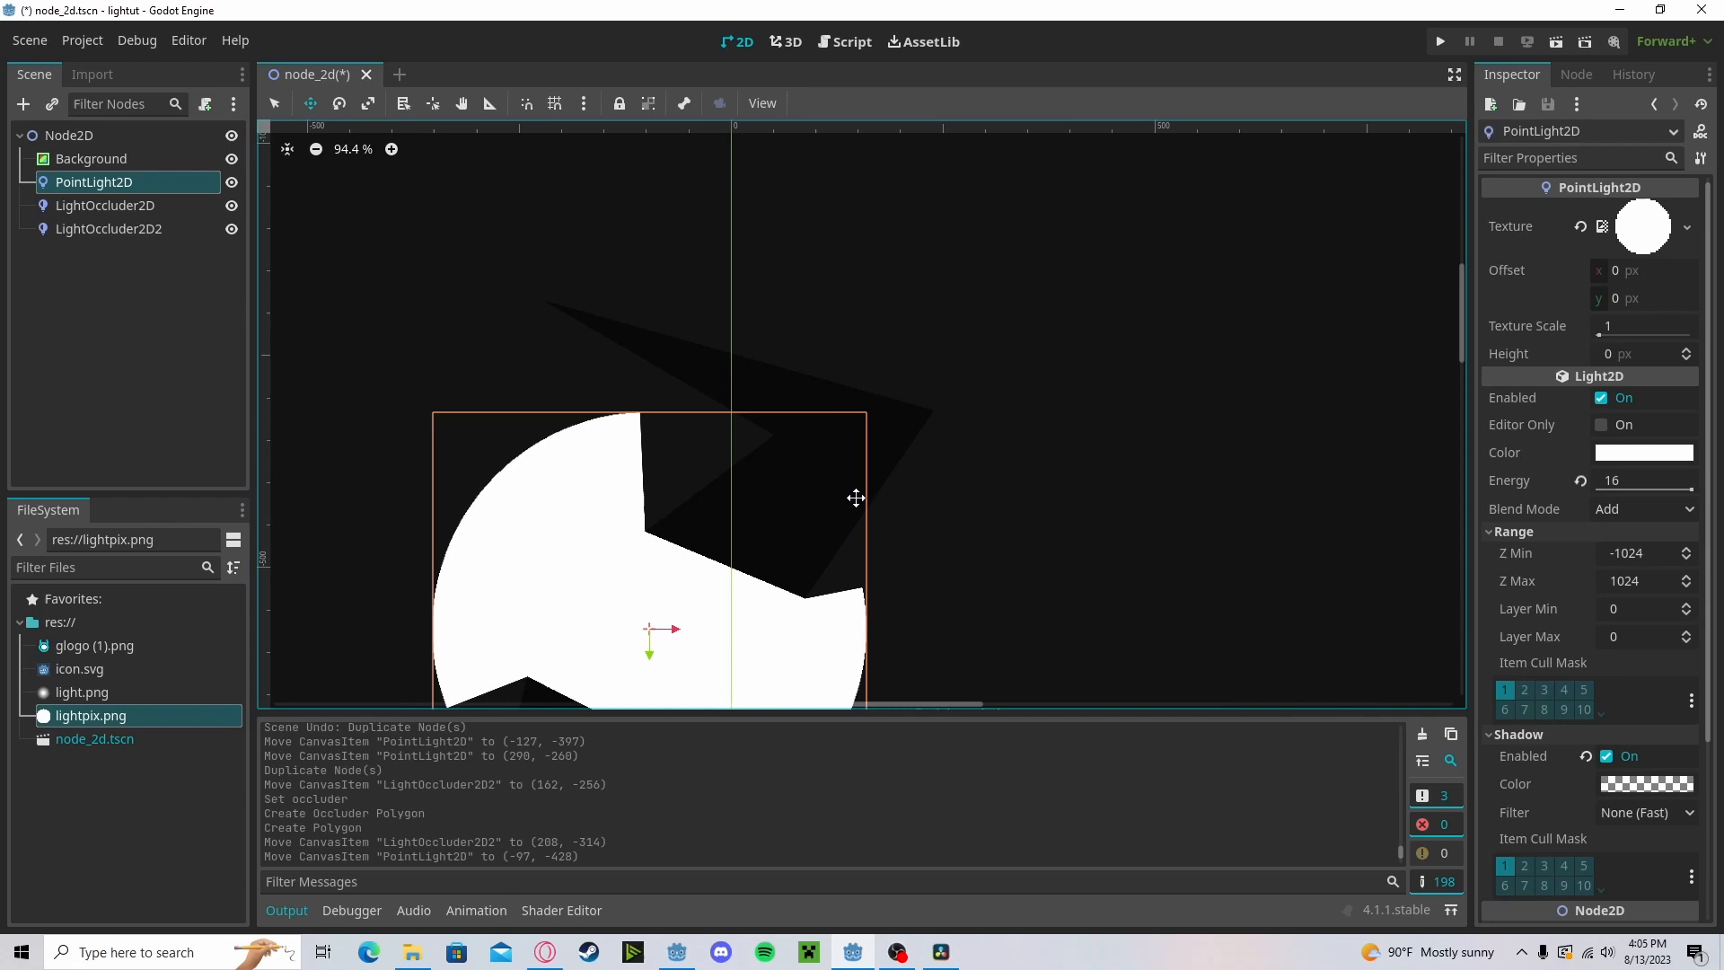
scroll(down, 3)
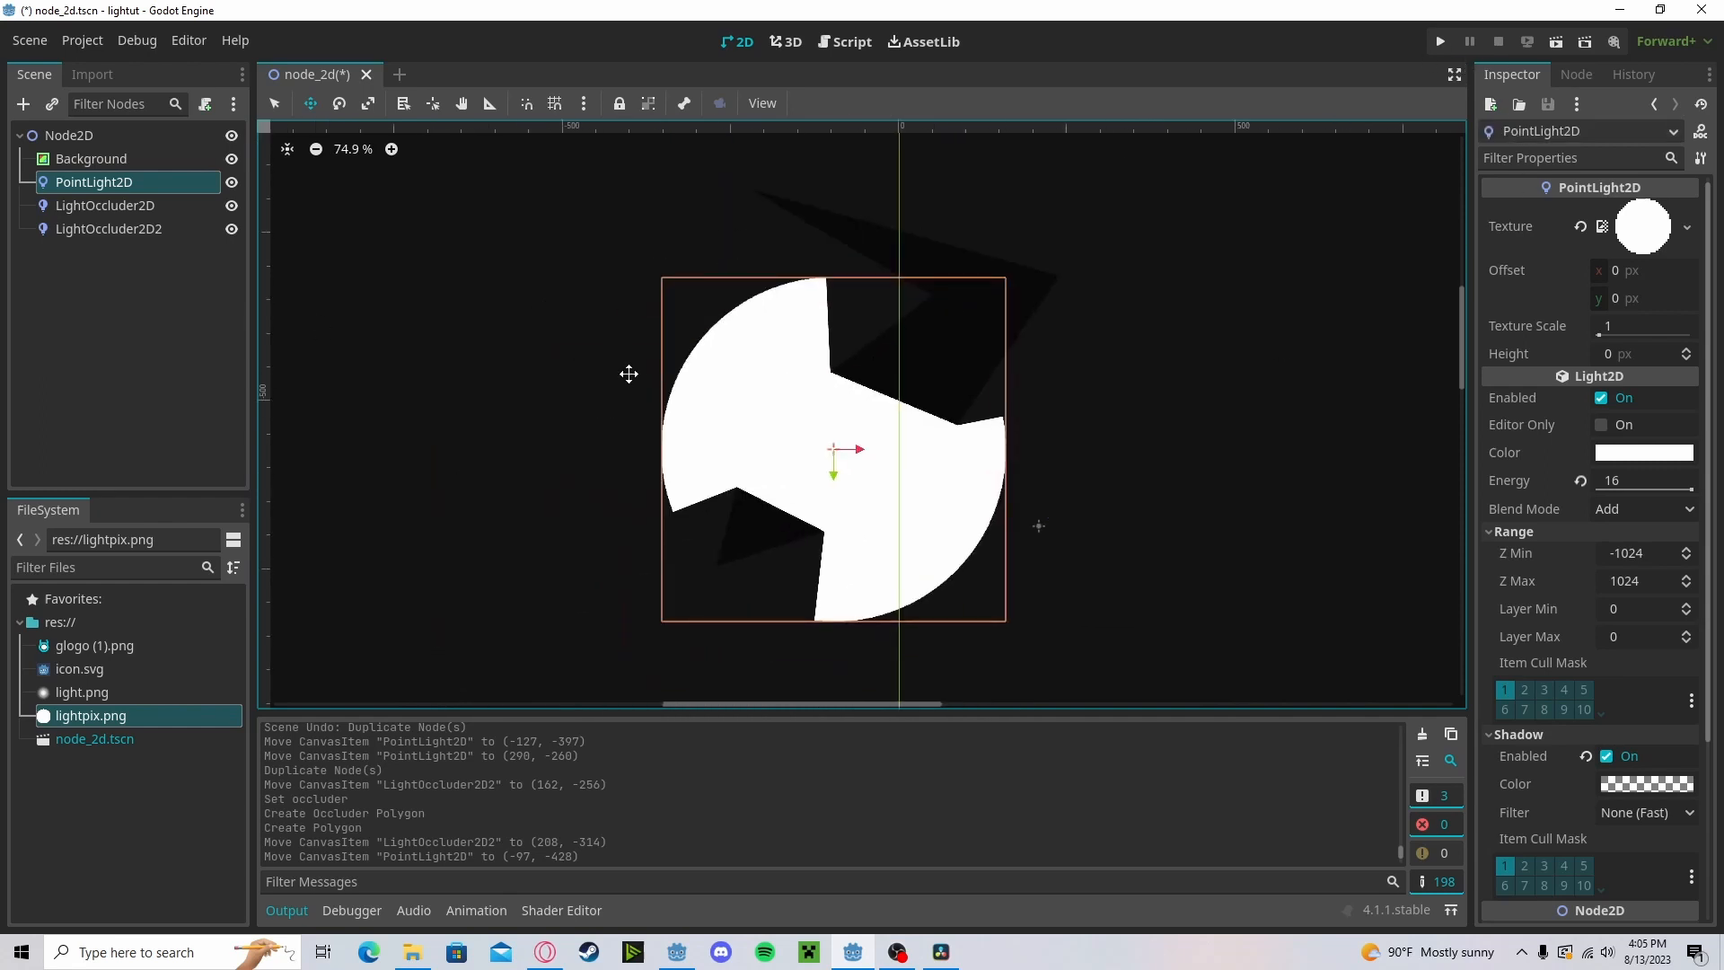
Step: Add a Camera2D, give the light glogo (1).png at Texture Scale 2, and run the scene (F5)
click(21, 104)
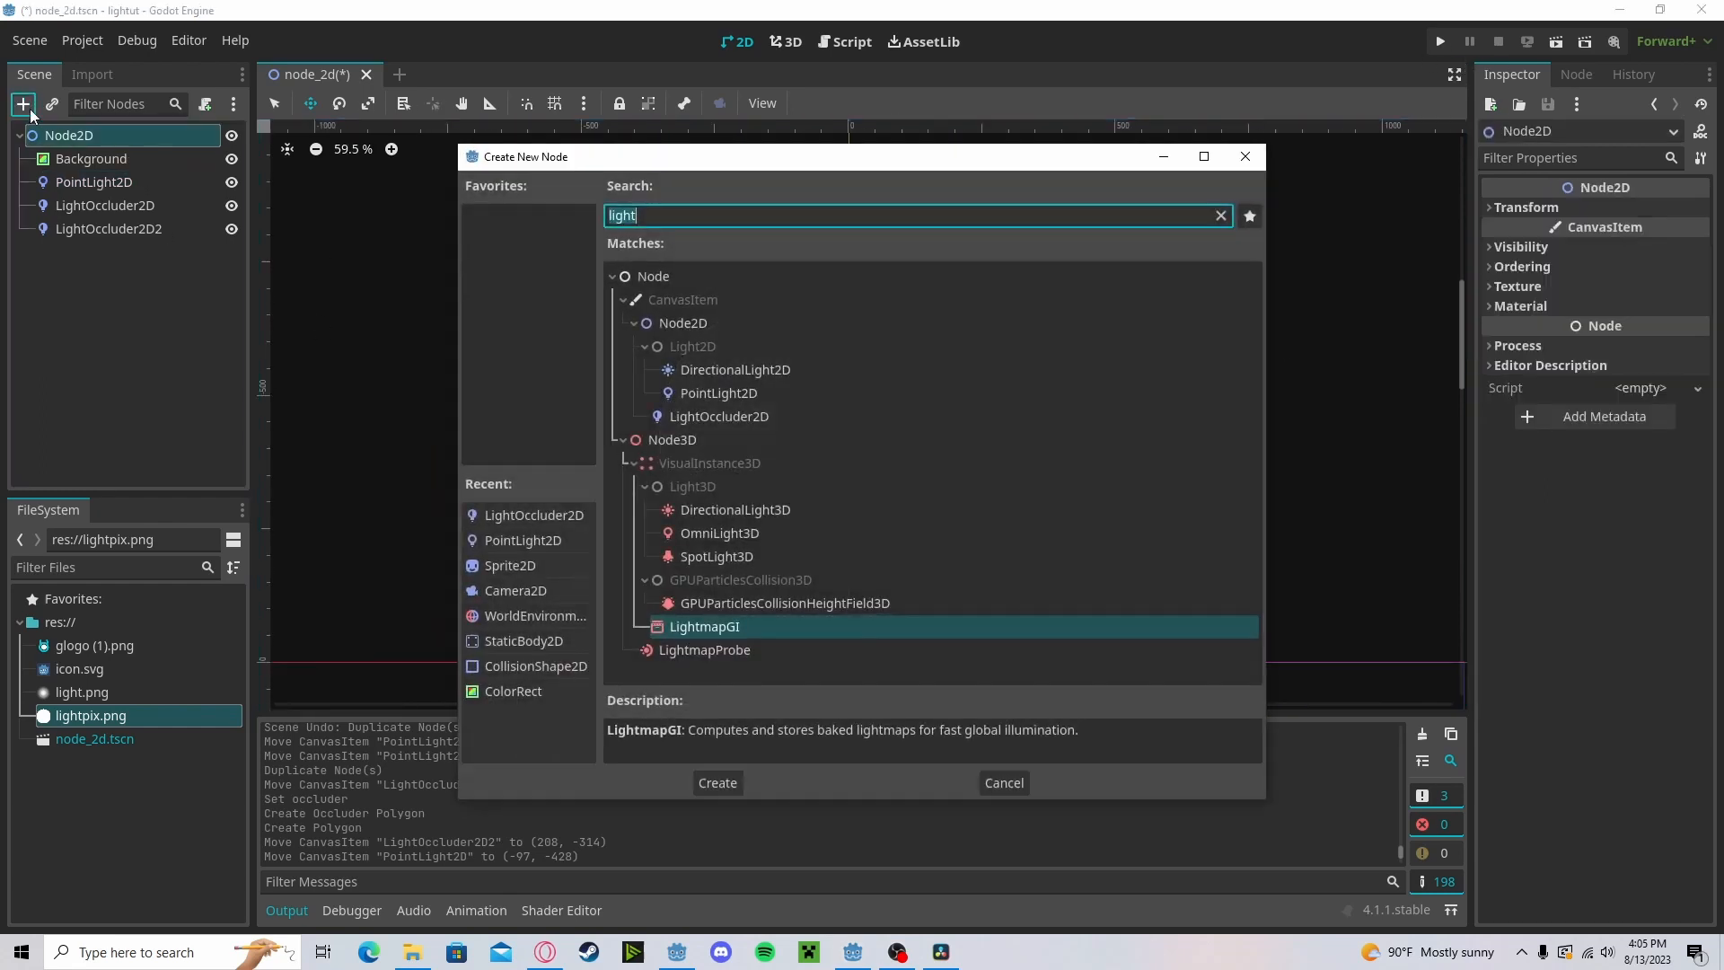
click(717, 781)
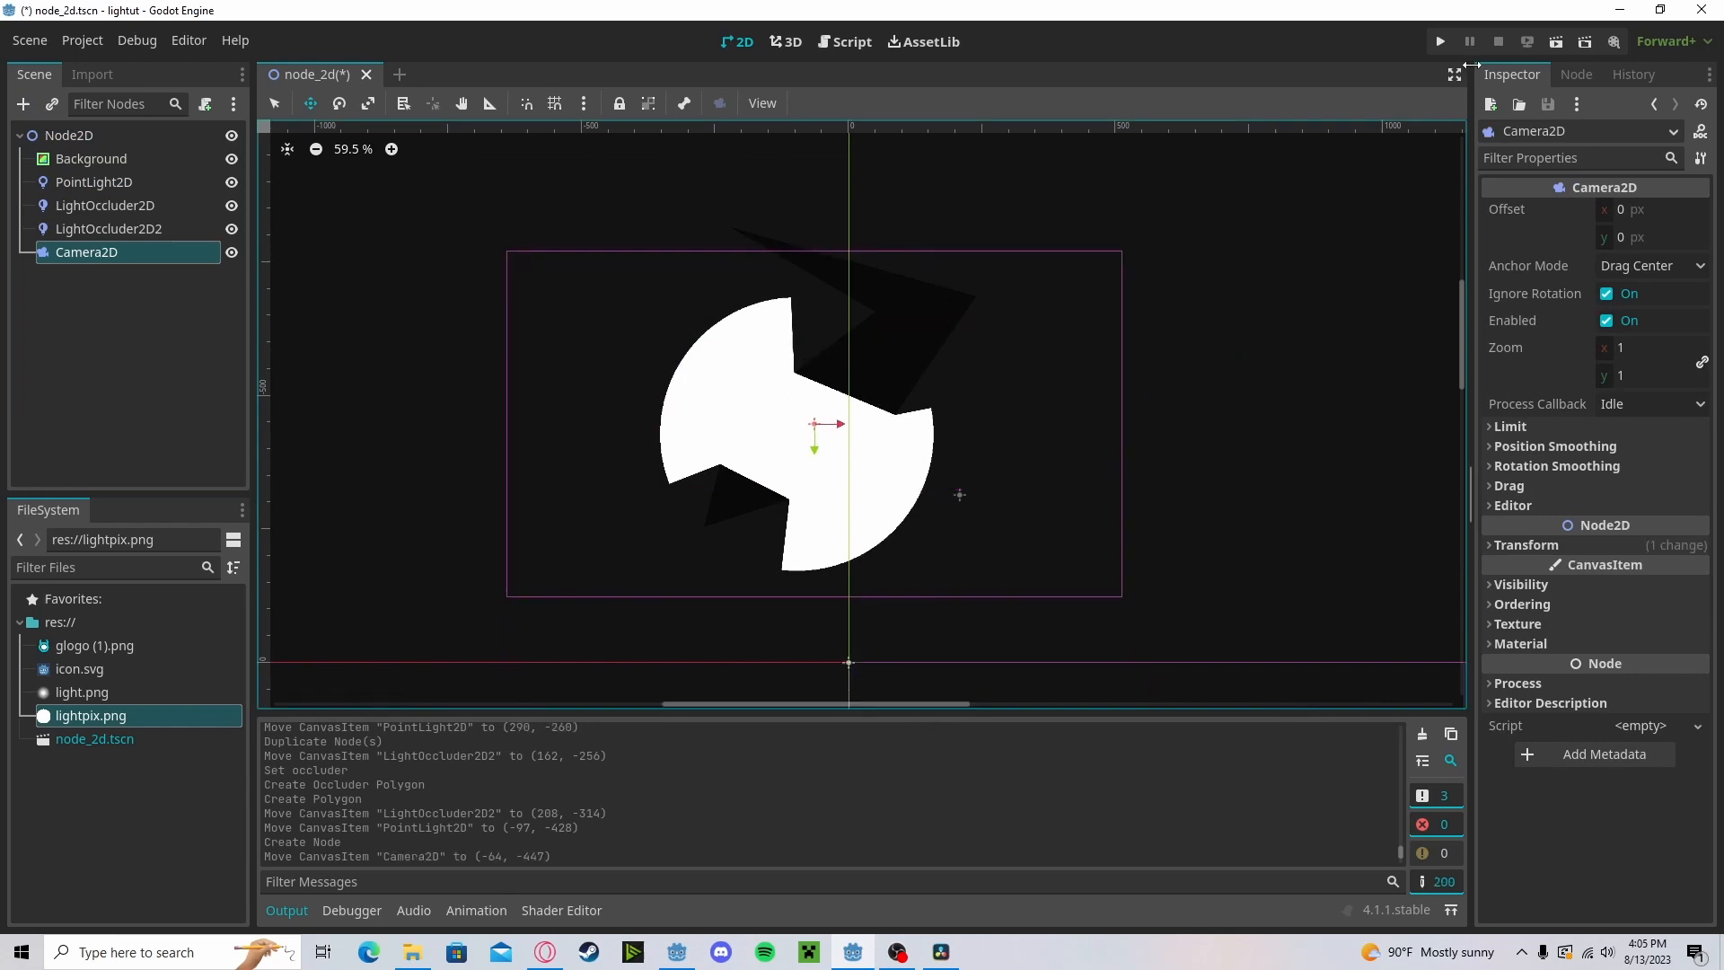
click(1439, 41)
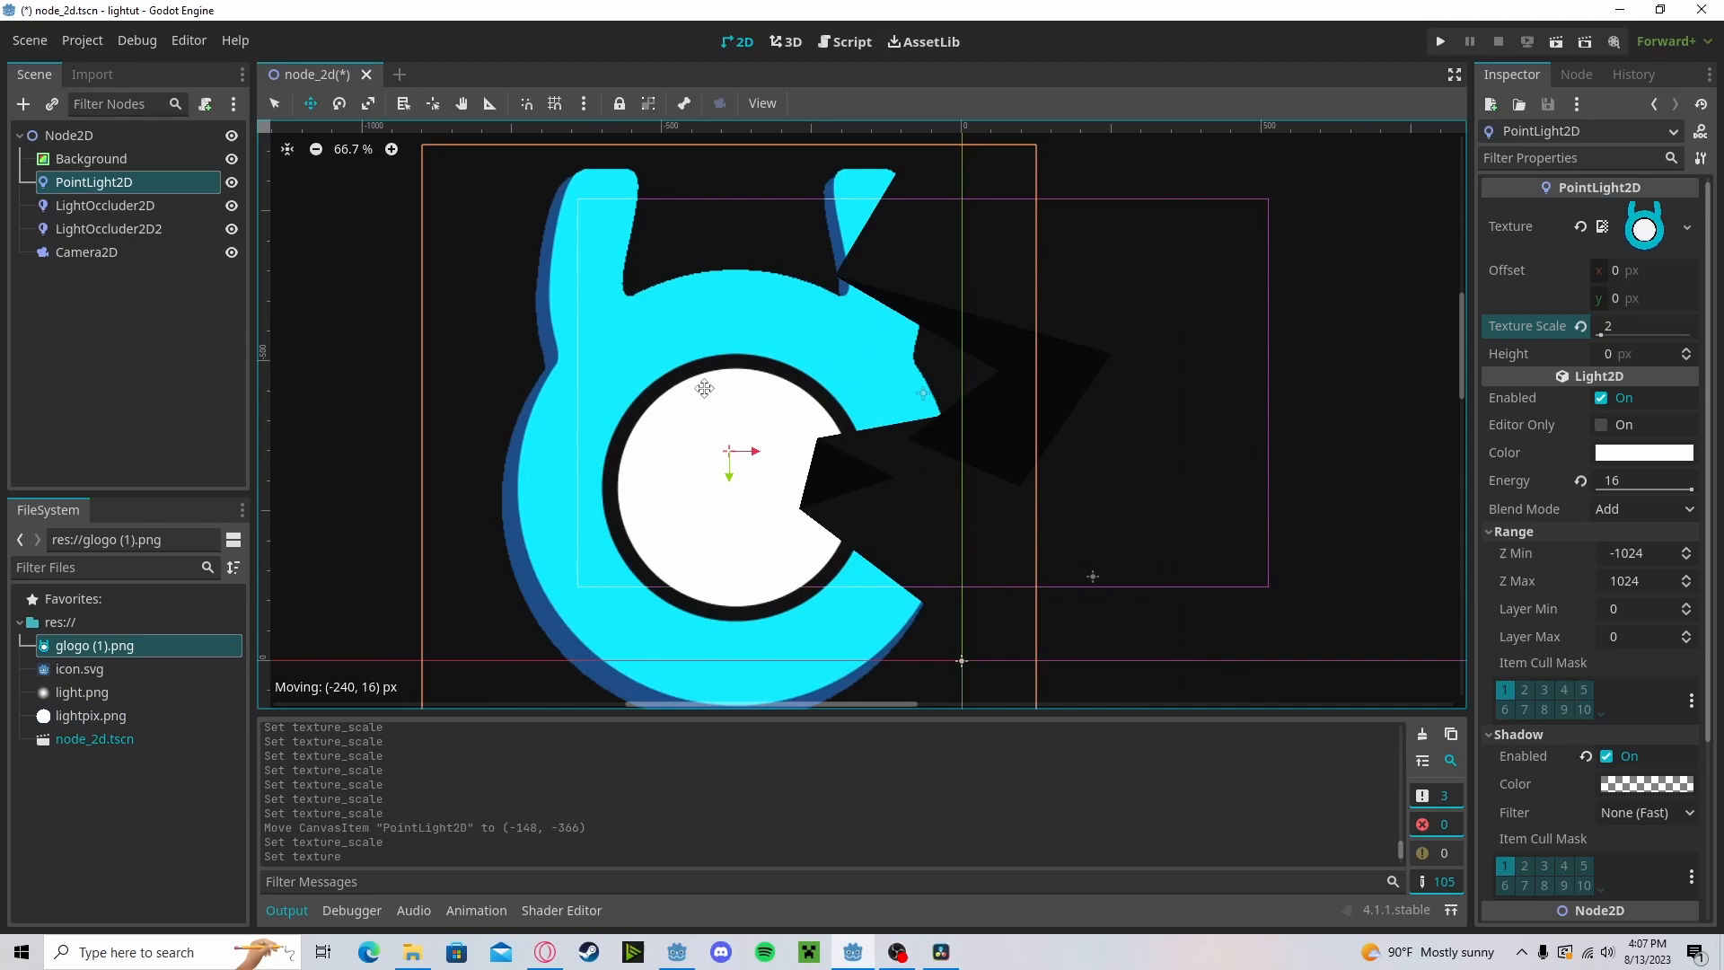
click(1439, 42)
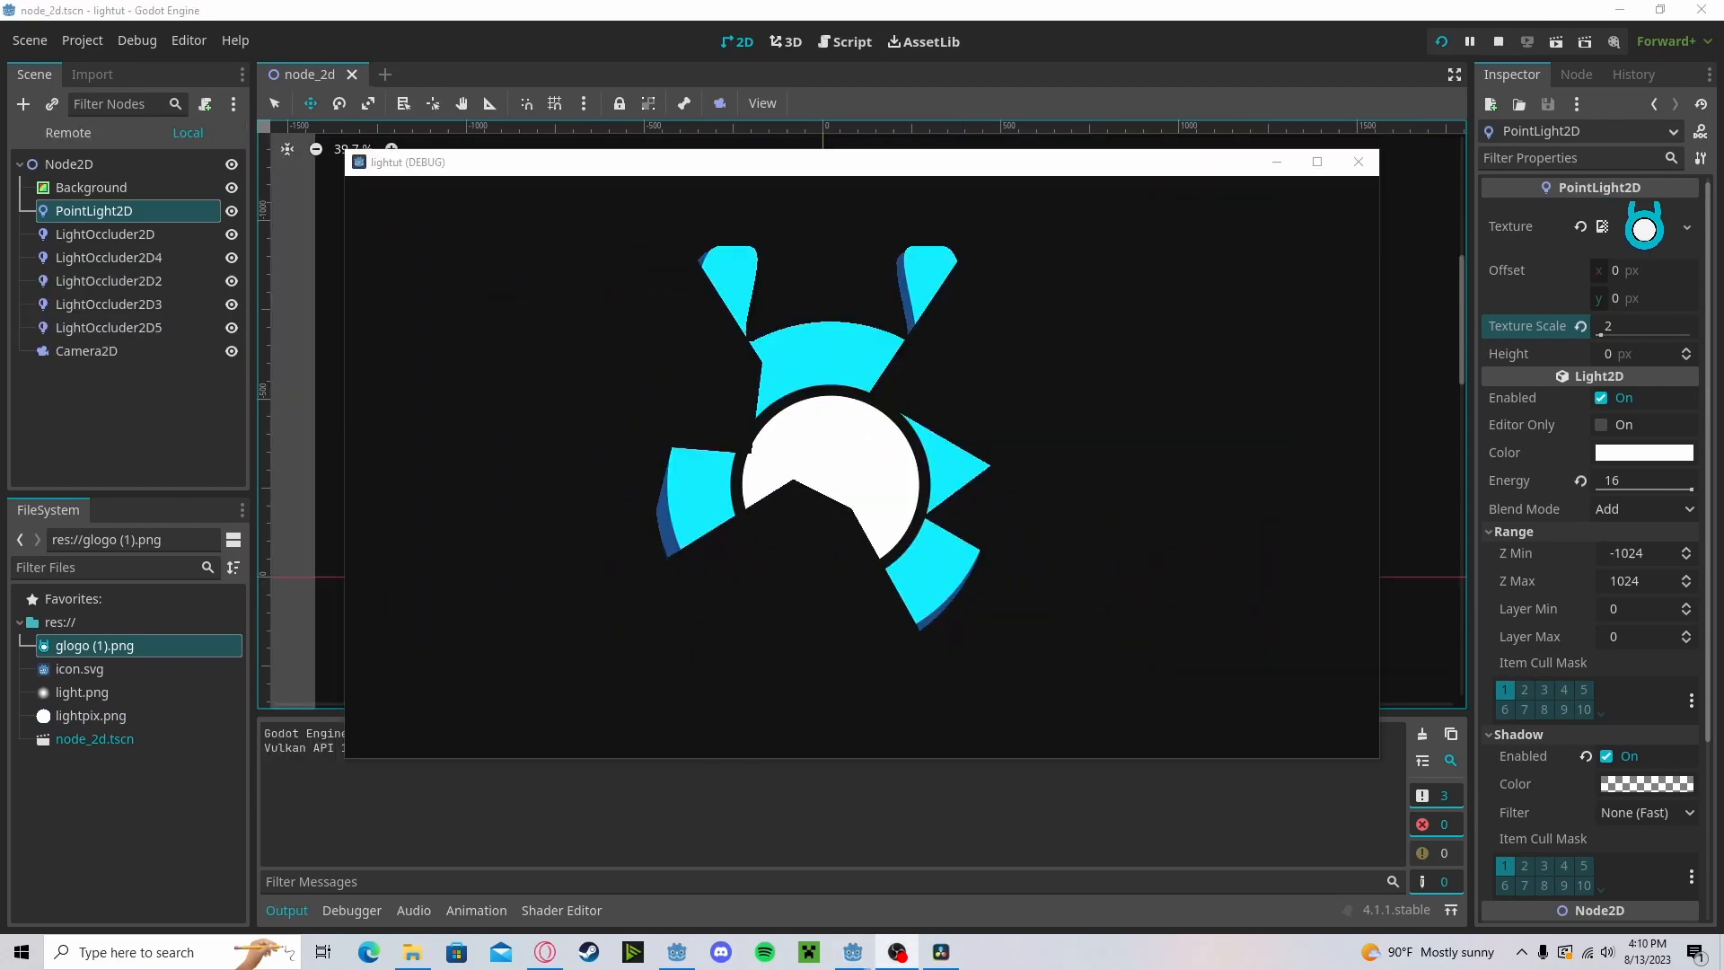